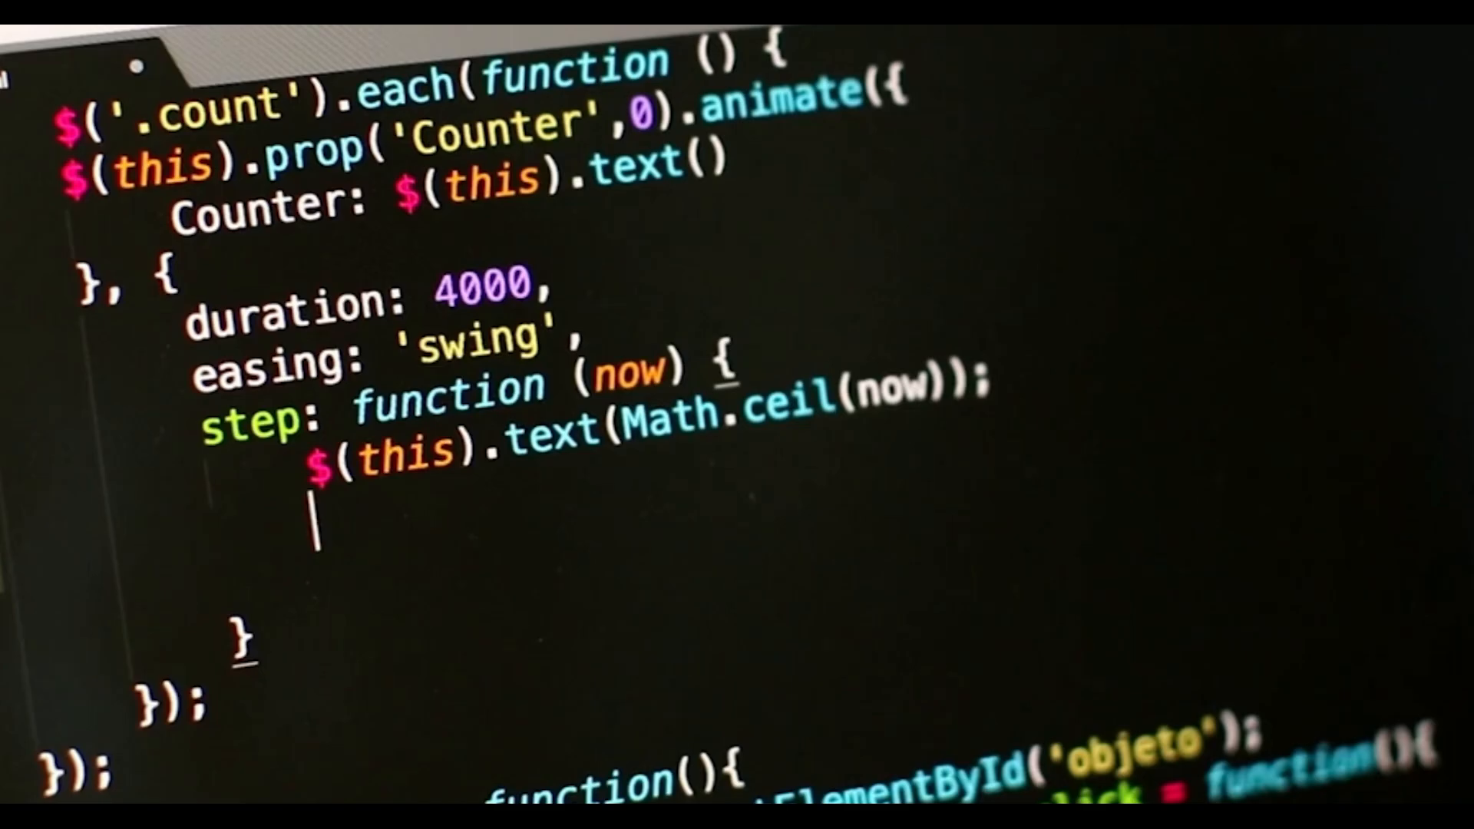
{"action": "type", "text": "$()"}
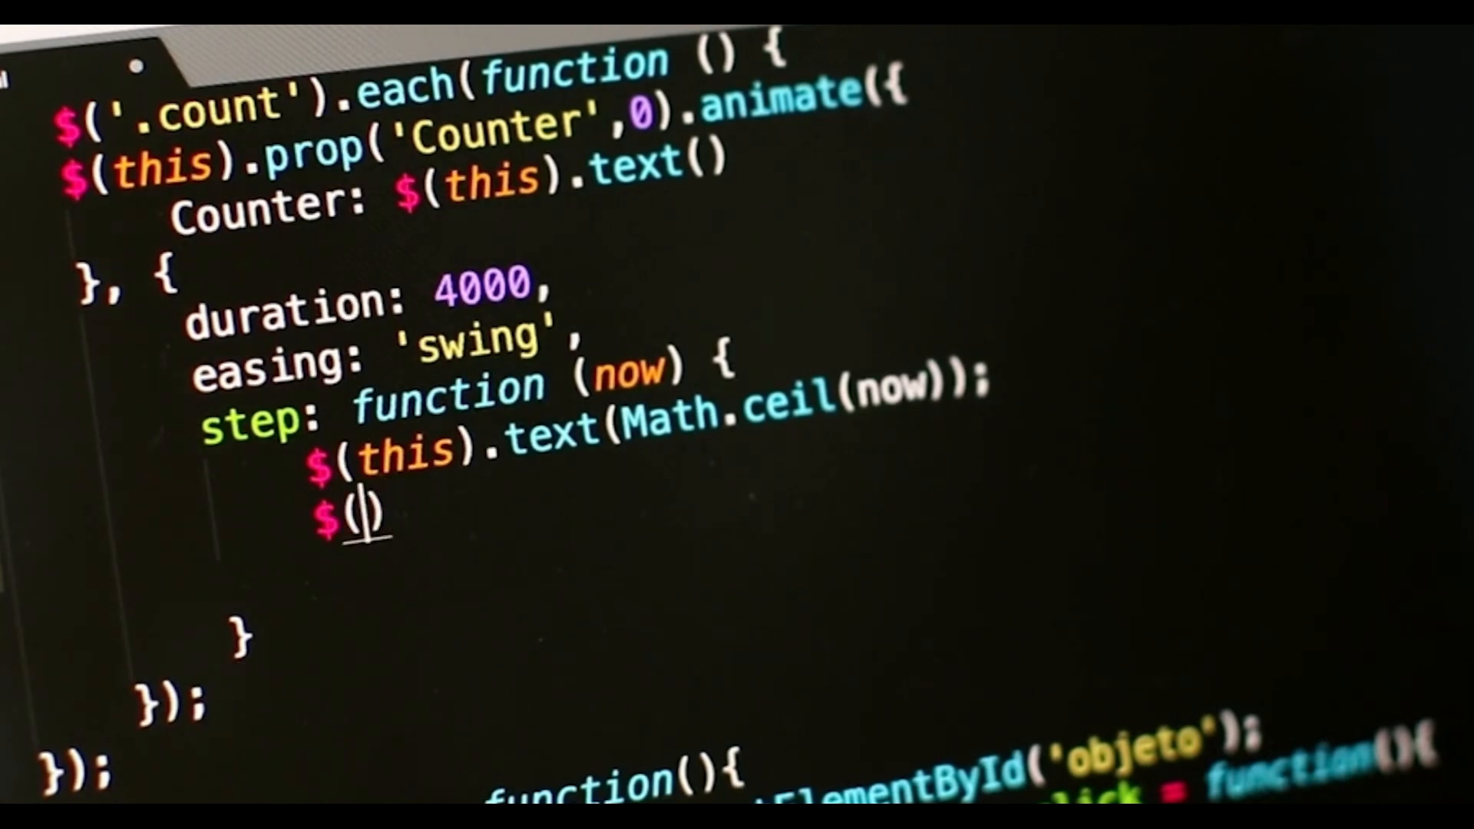
{"action": "type", "text": "this"}
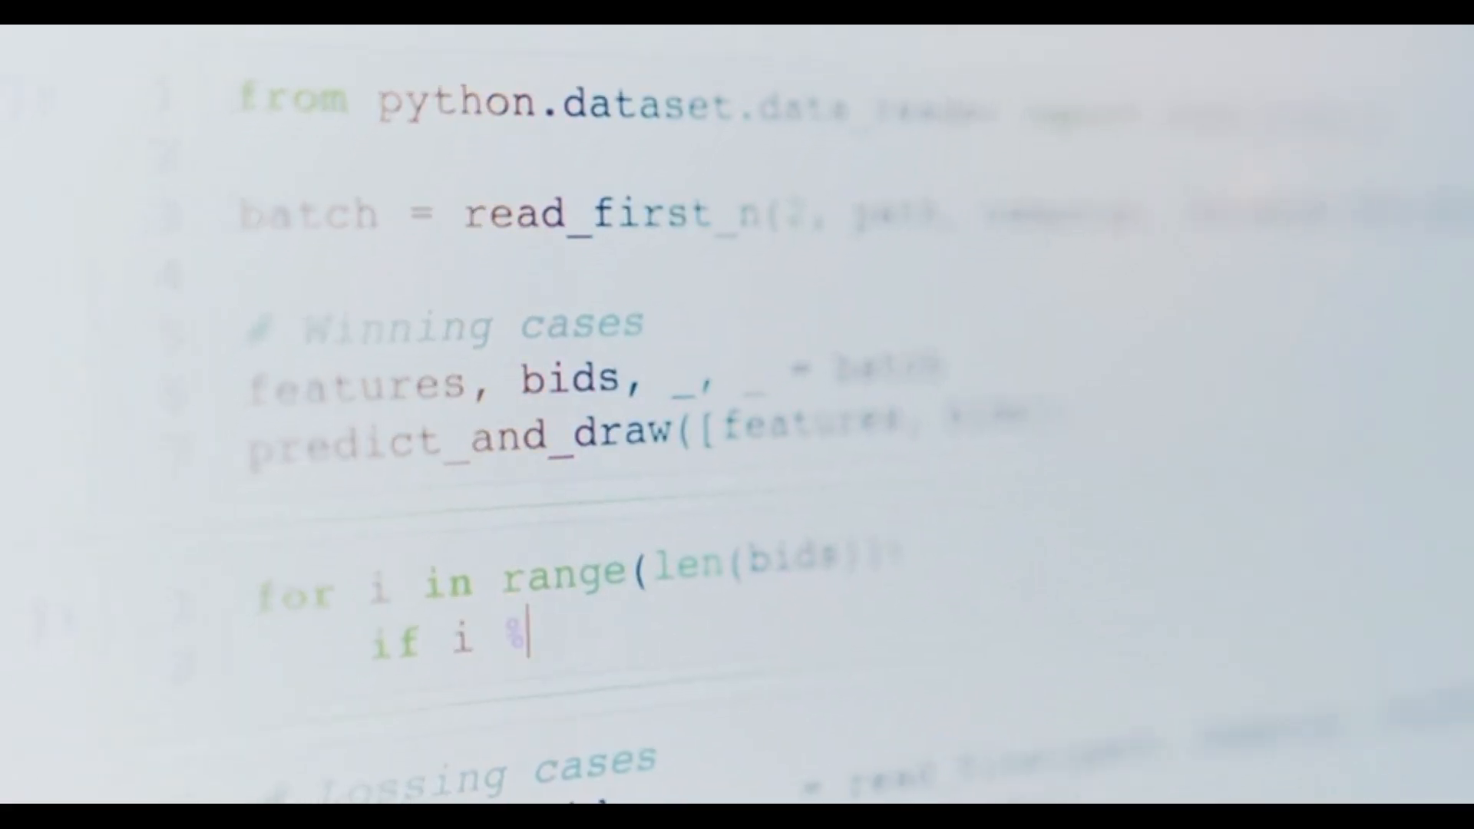
{"action": "type", "text": "2 == 0"}
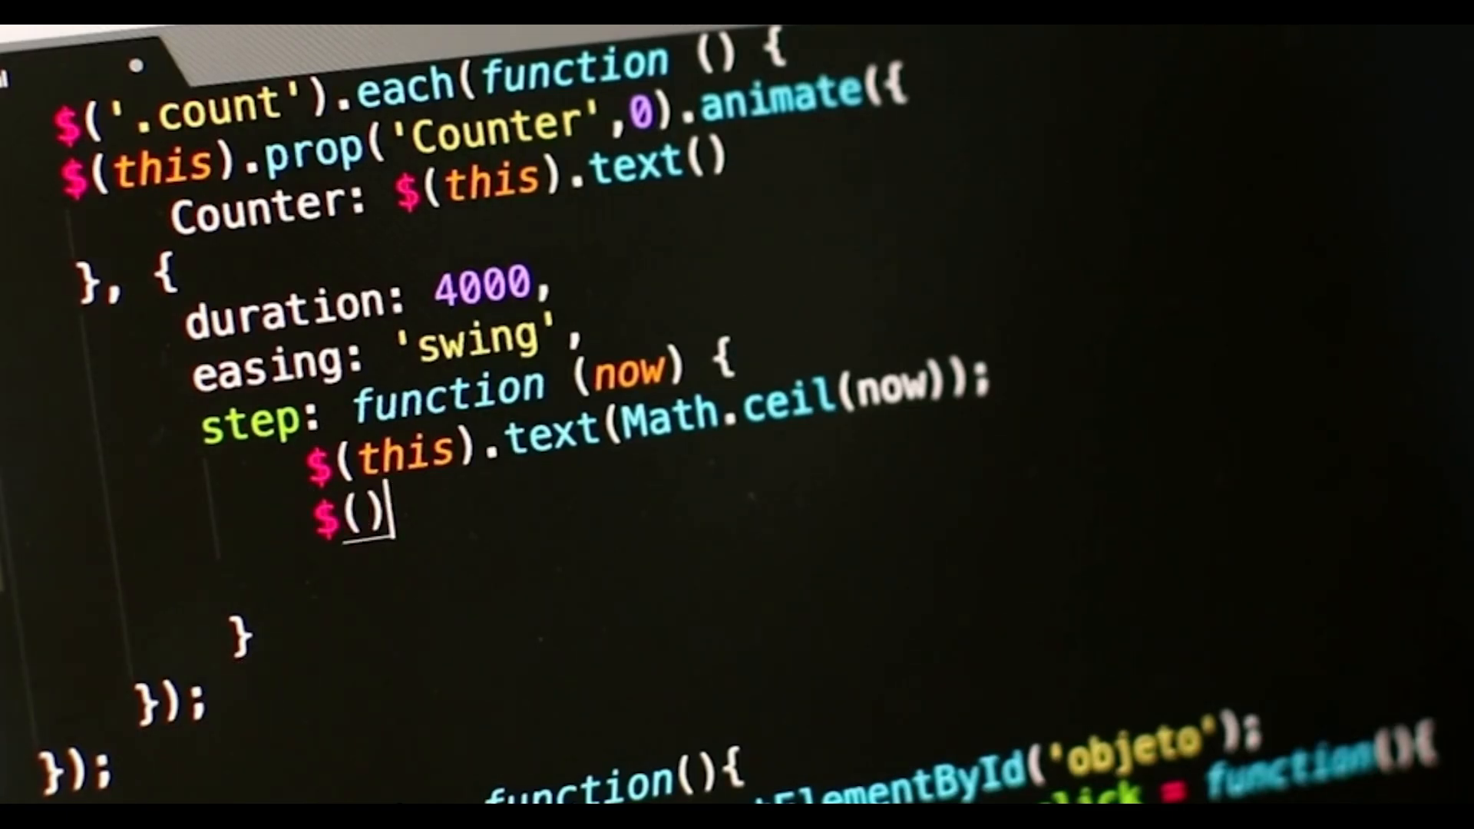
{"action": "type", "text": "this"}
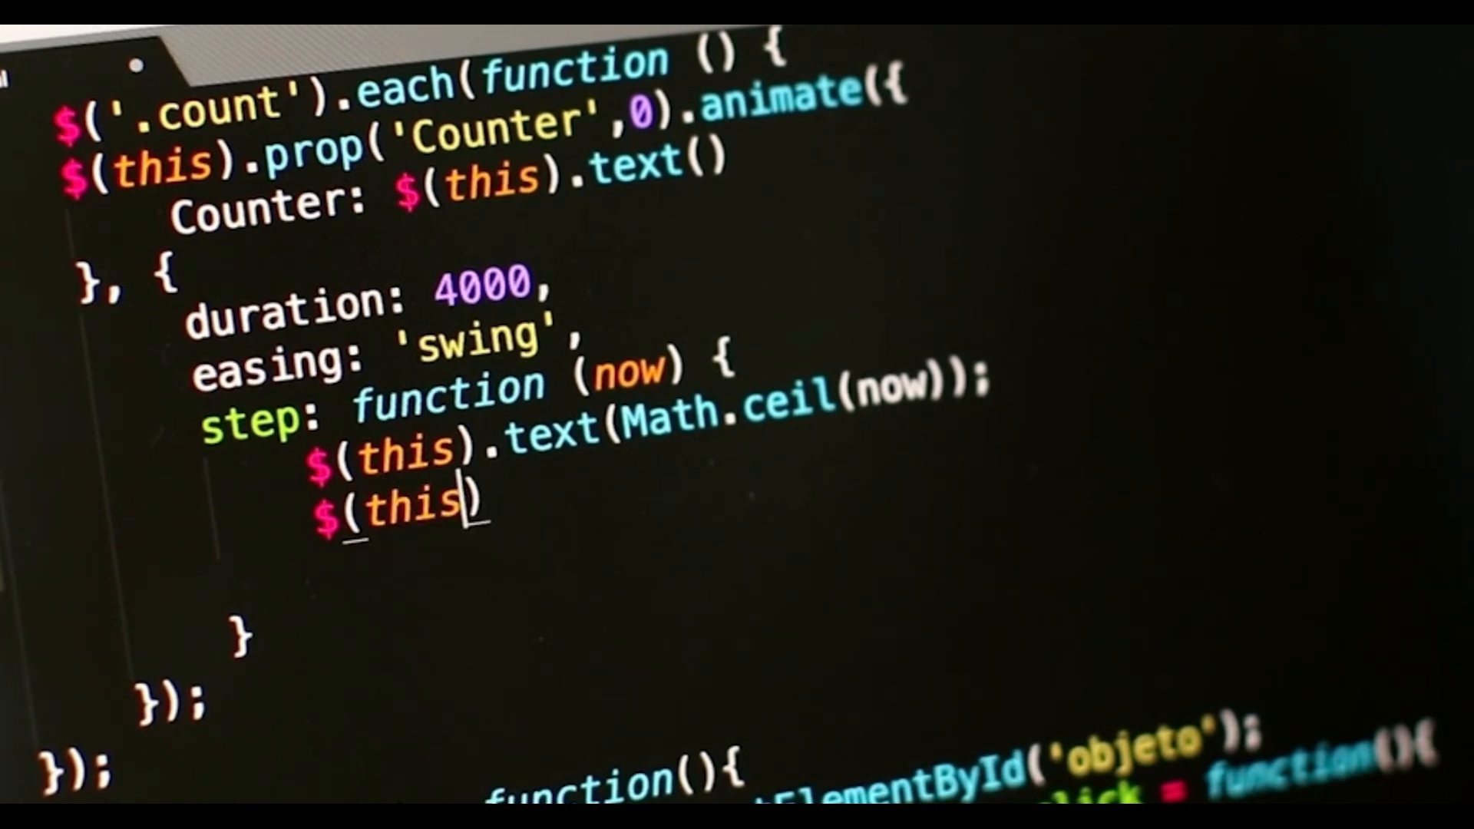
{"action": "type", "text": ".html"}
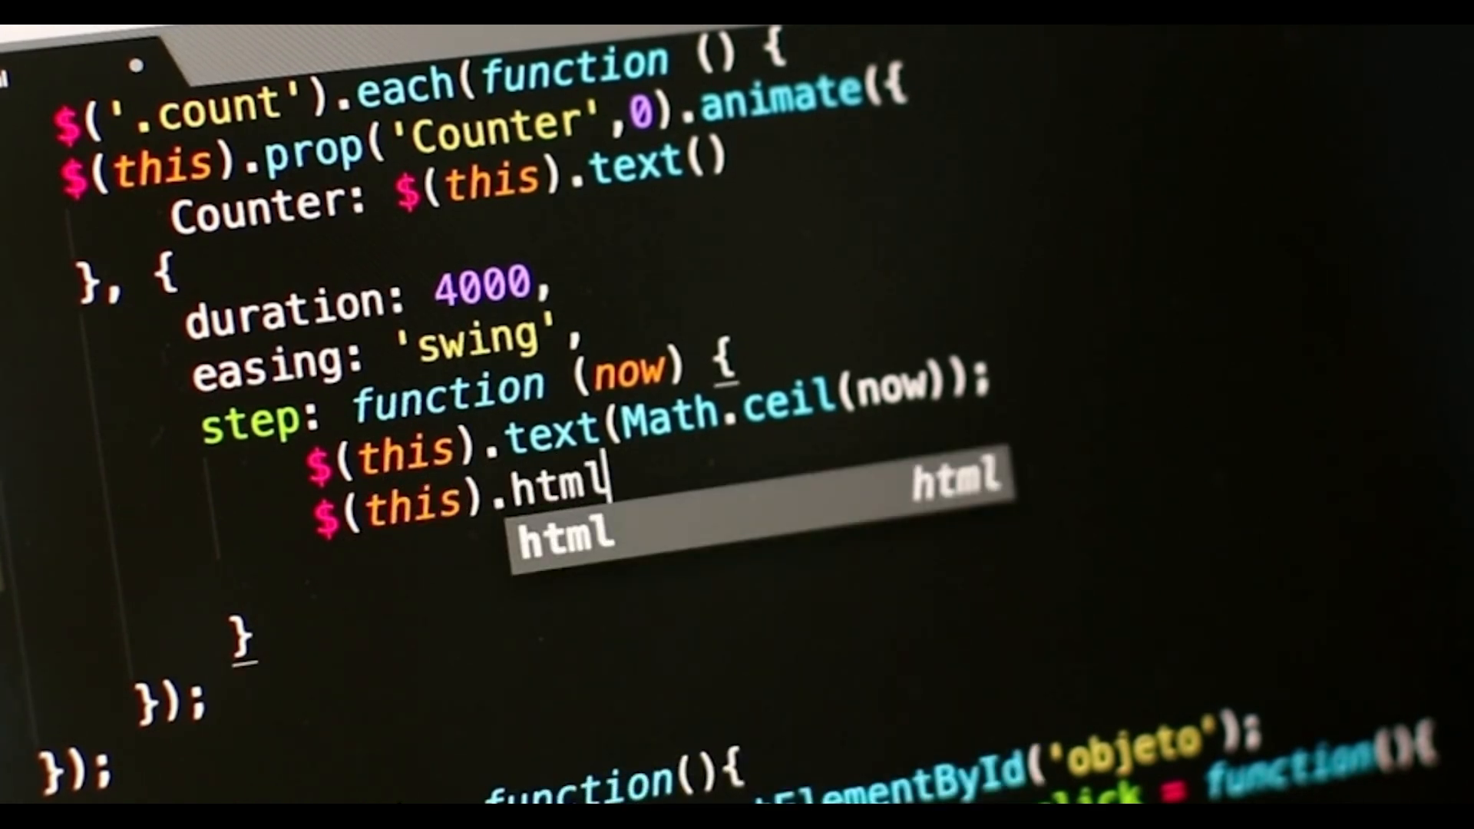